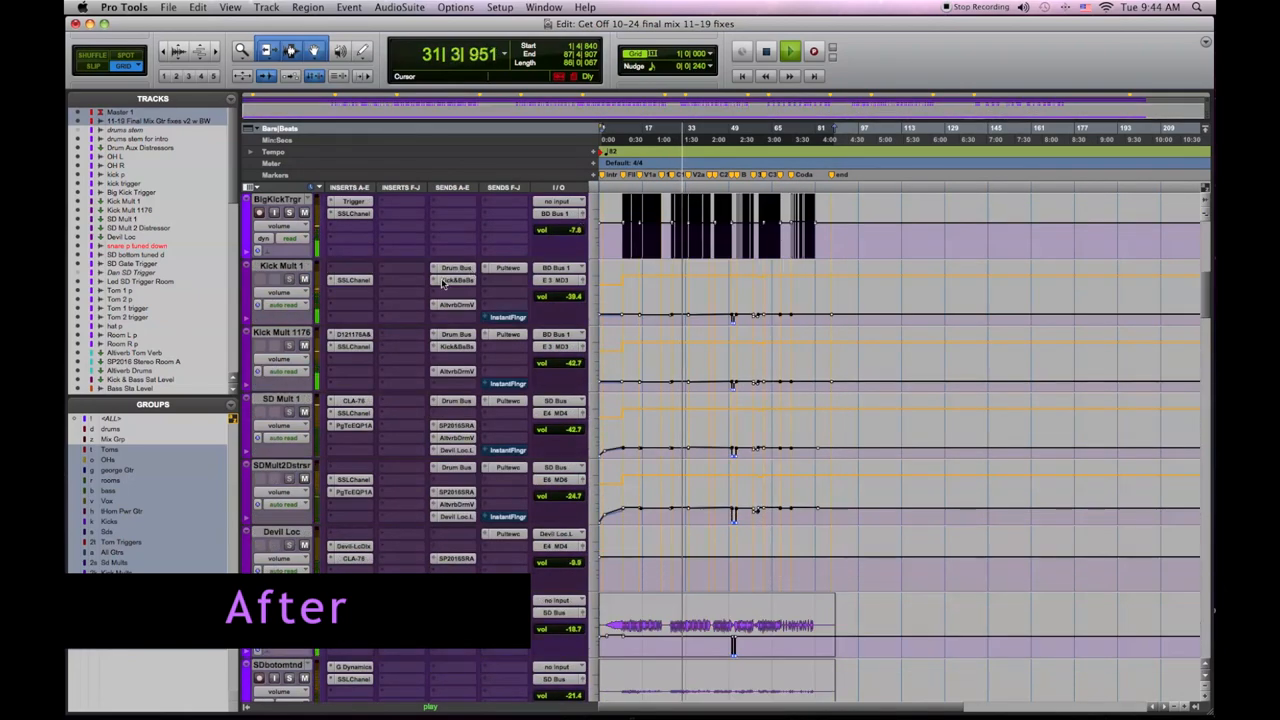
Step: Scroll down to the lower tracks and open the EQ plugin window on one of them
{"action": "scroll", "scroll_direction": "down", "scroll_amount": 3}
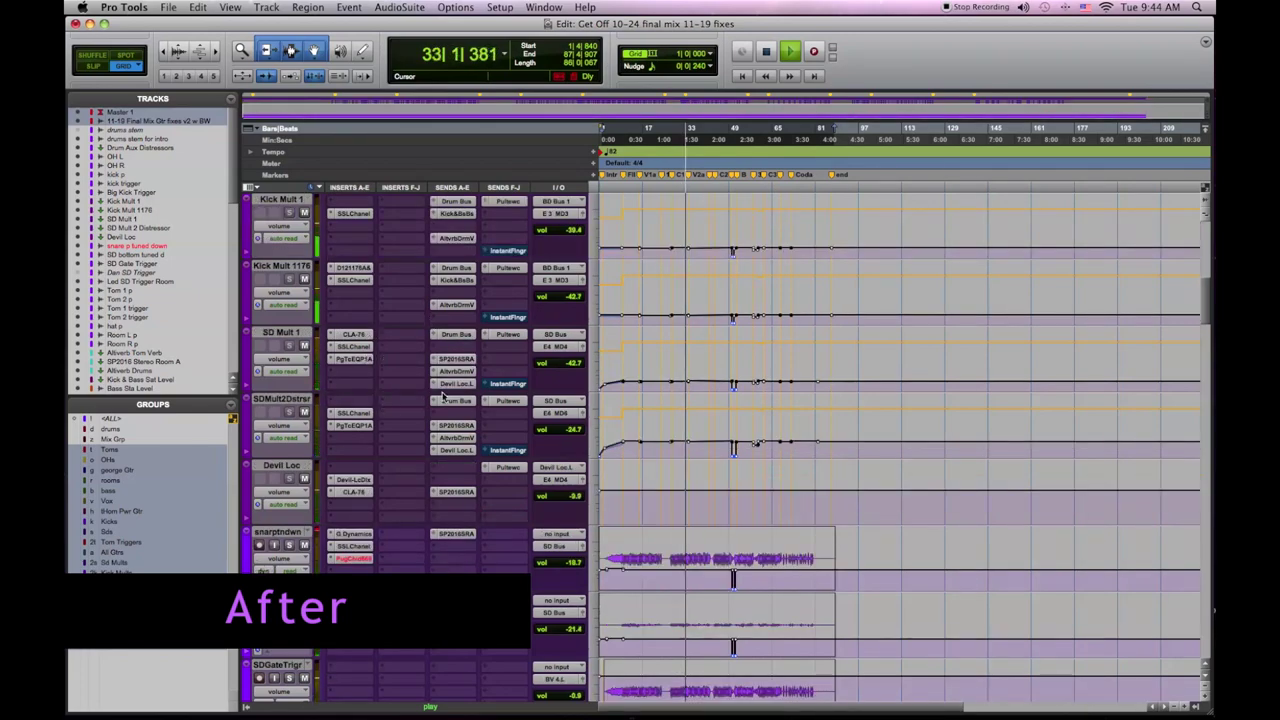
{"action": "scroll", "scroll_direction": "down", "scroll_amount": 3}
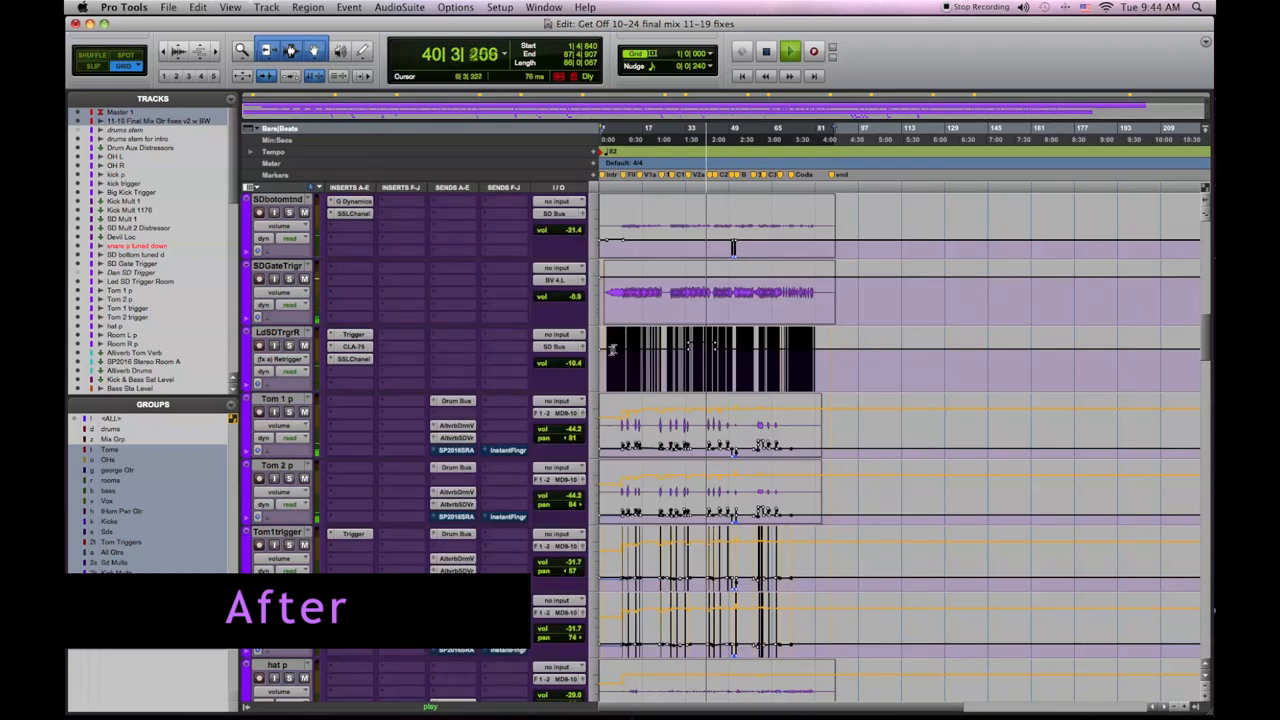
{"action": "scroll", "scroll_direction": "down", "scroll_amount": 3}
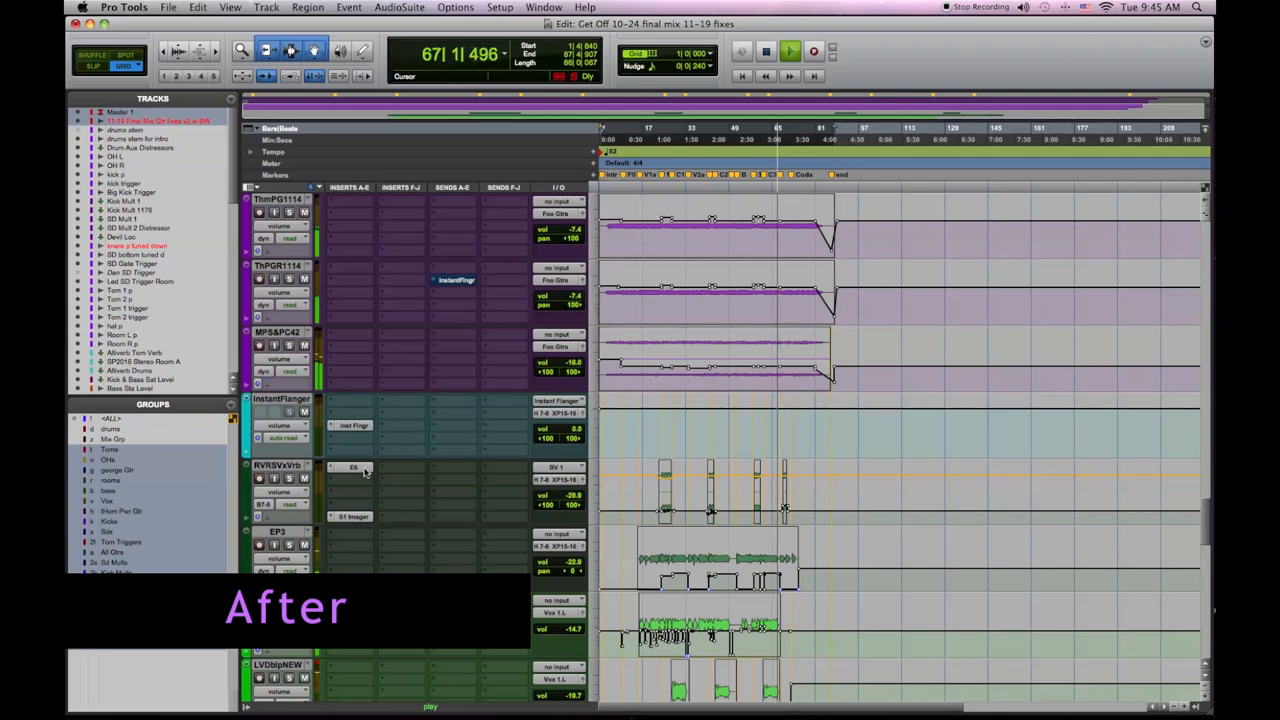
{"action": "left_click", "coordinate": [352, 468]}
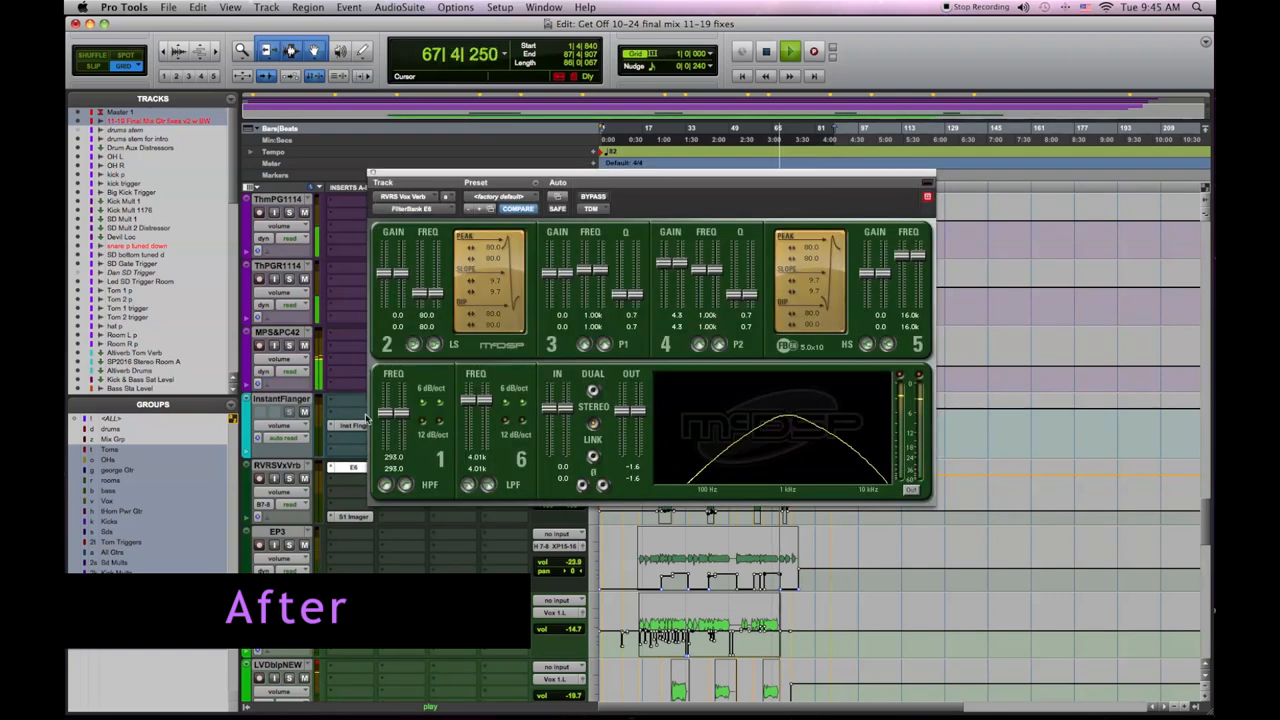